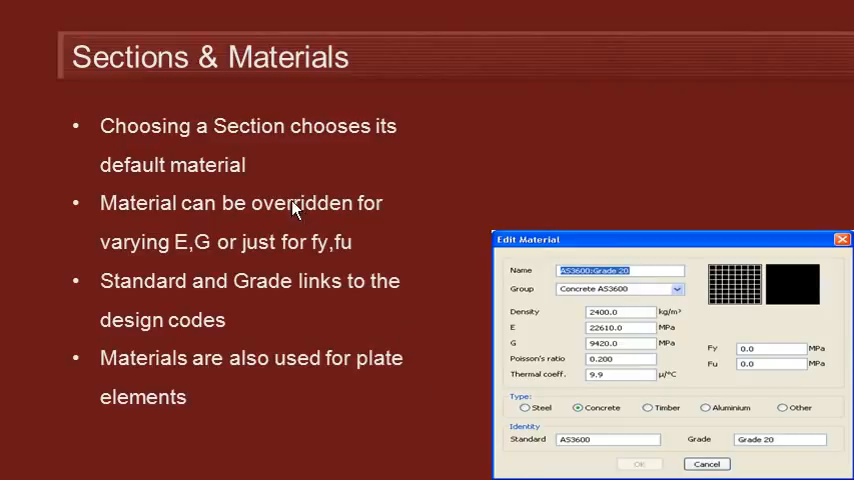
pyautogui.moveTo(356, 226)
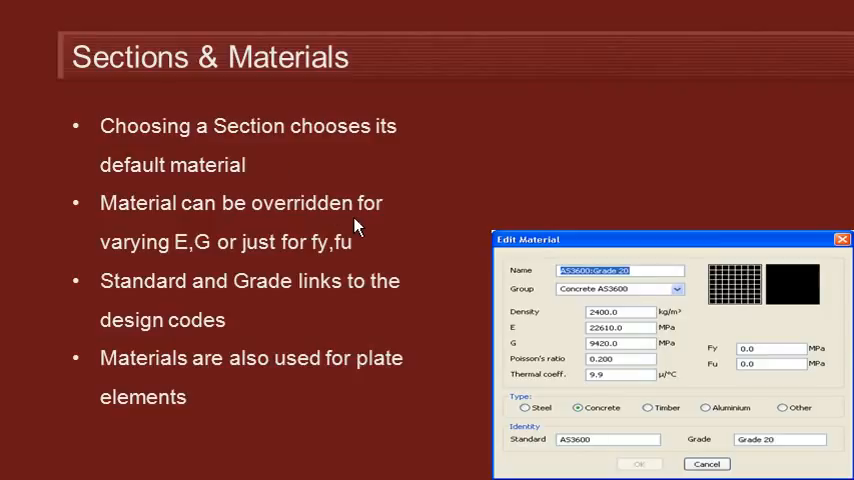
pyautogui.moveTo(368, 240)
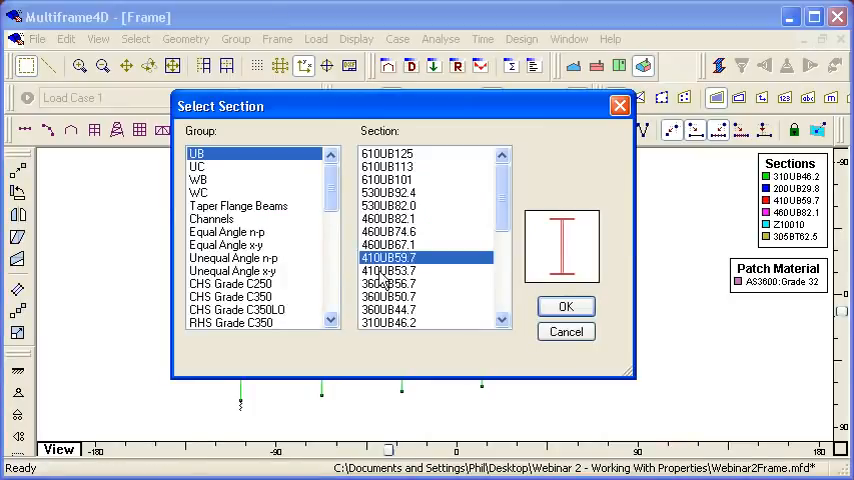
# - Assign the 360UB56.7 section from the UB group to the member and confirm
pyautogui.click(388, 284)
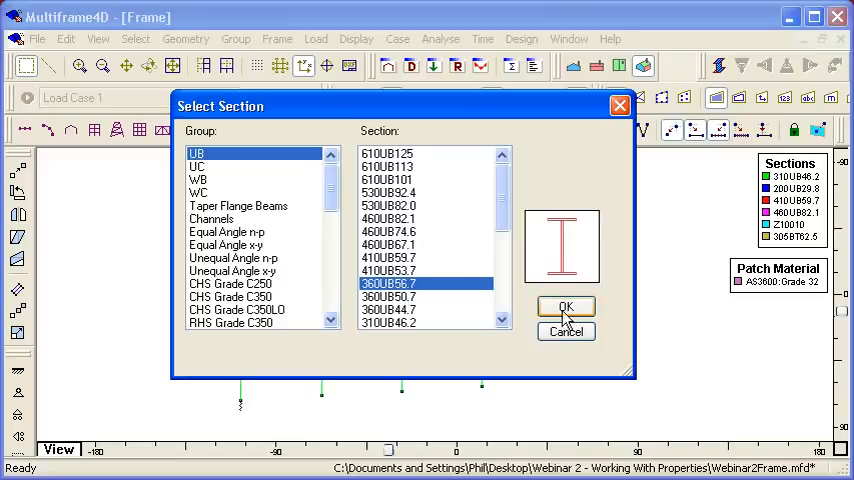
pyautogui.click(564, 306)
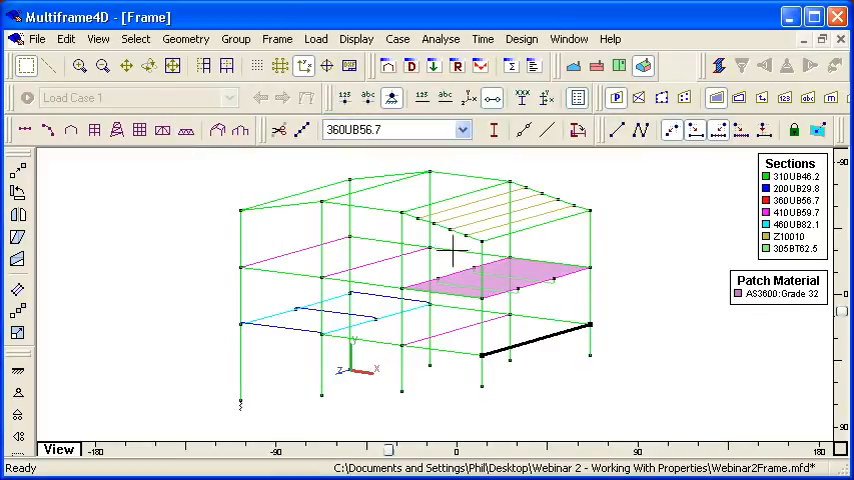
pyautogui.click(276, 38)
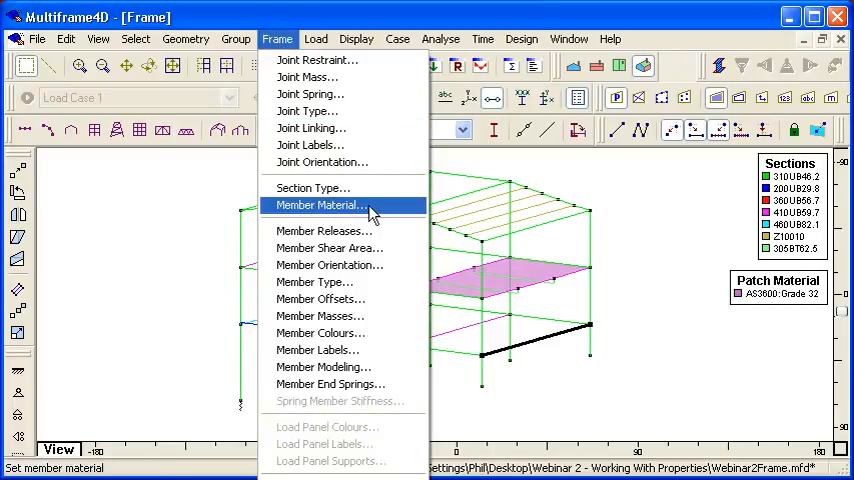
# - Set the member material to AS3679:400 from the Steel AS3679 group
pyautogui.click(320, 204)
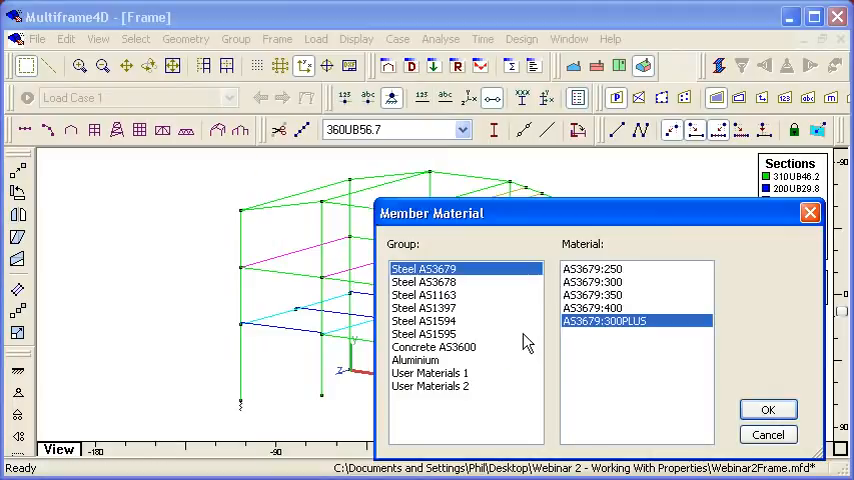
pyautogui.moveTo(500, 340)
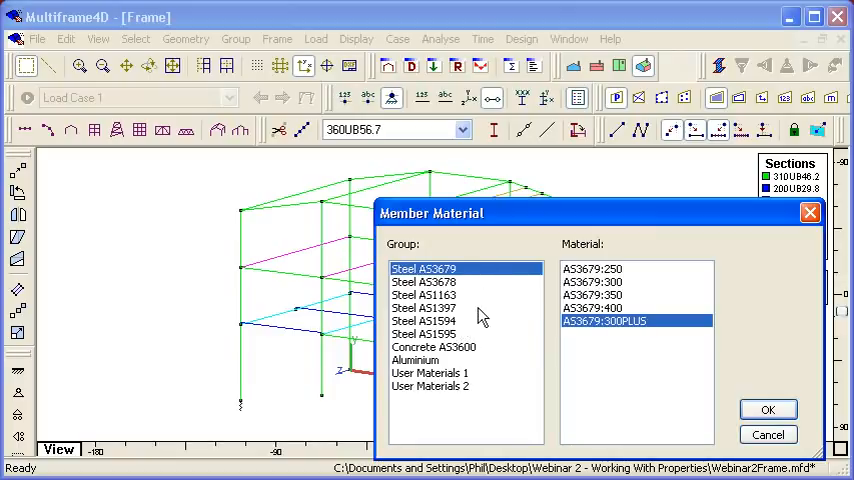
pyautogui.click(592, 308)
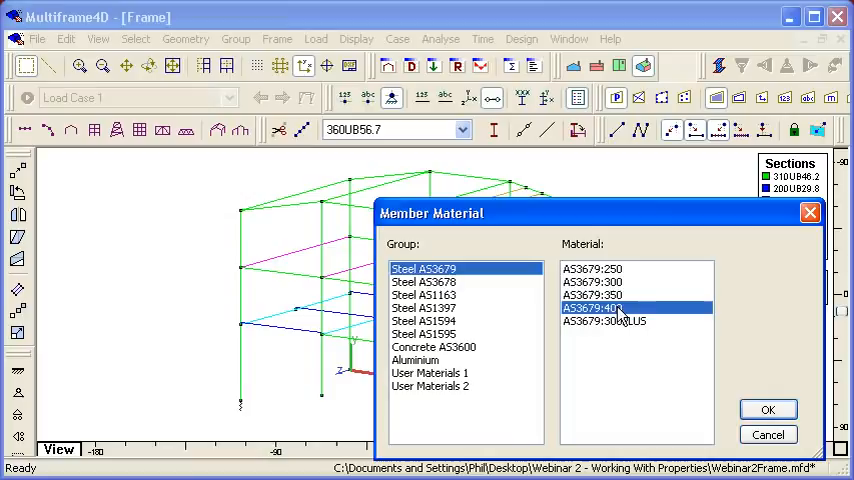
pyautogui.moveTo(660, 296)
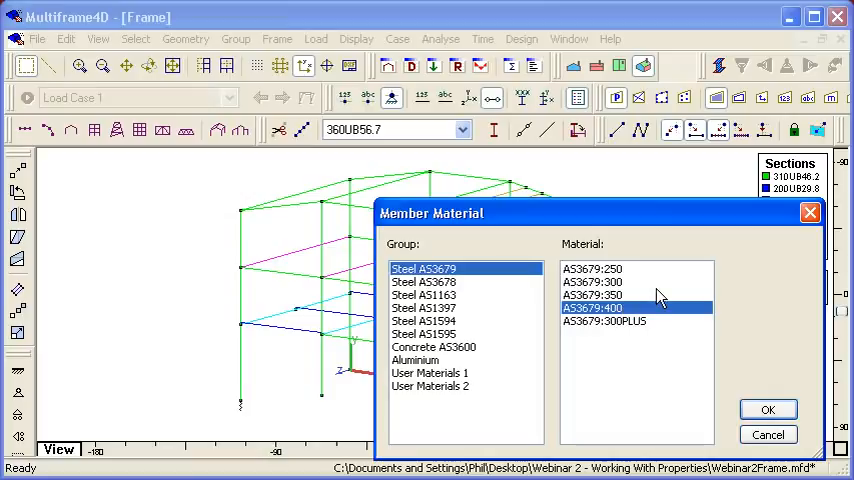
pyautogui.click(768, 408)
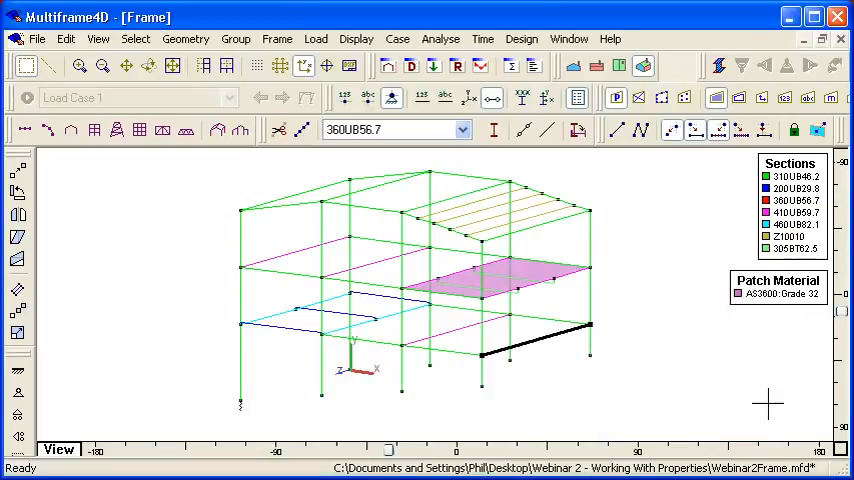
pyautogui.click(518, 38)
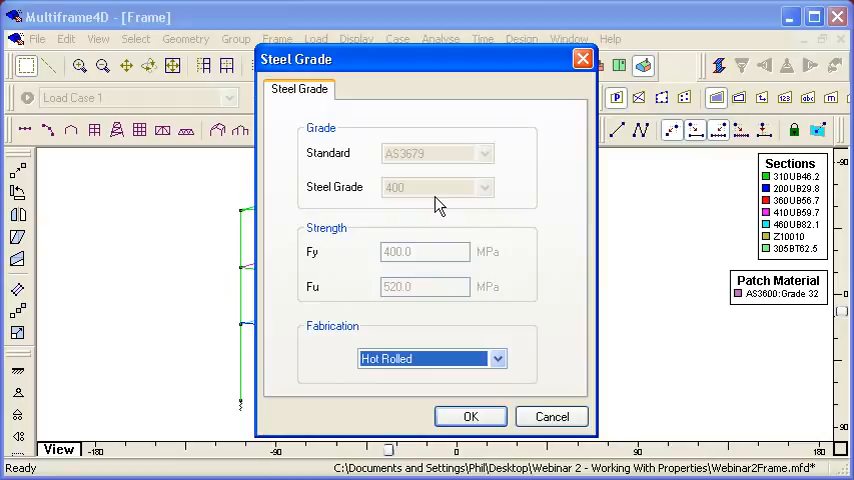
pyautogui.moveTo(424, 288)
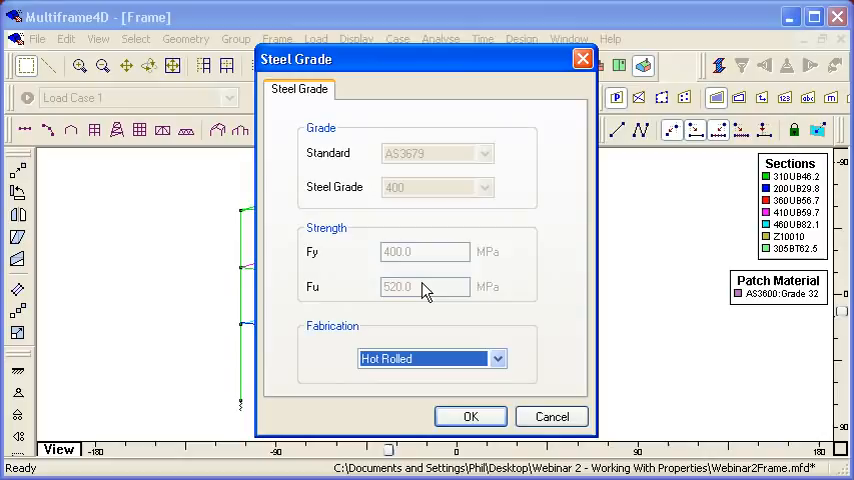
pyautogui.moveTo(560, 424)
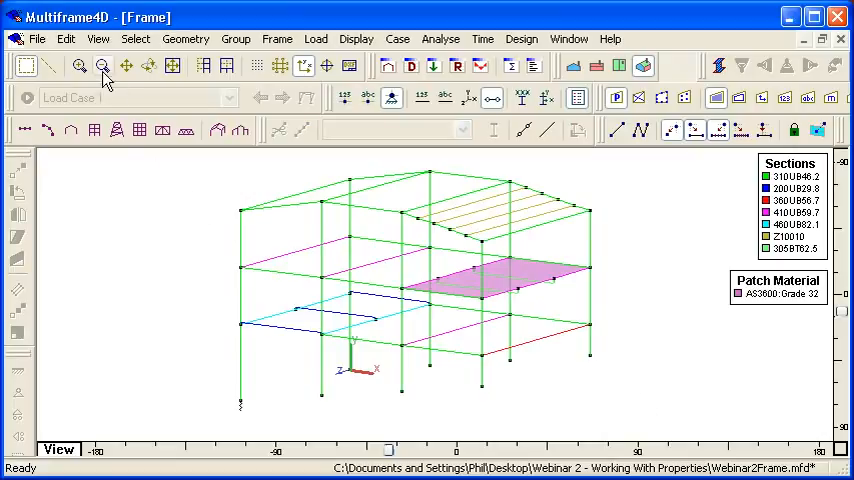
pyautogui.click(64, 38)
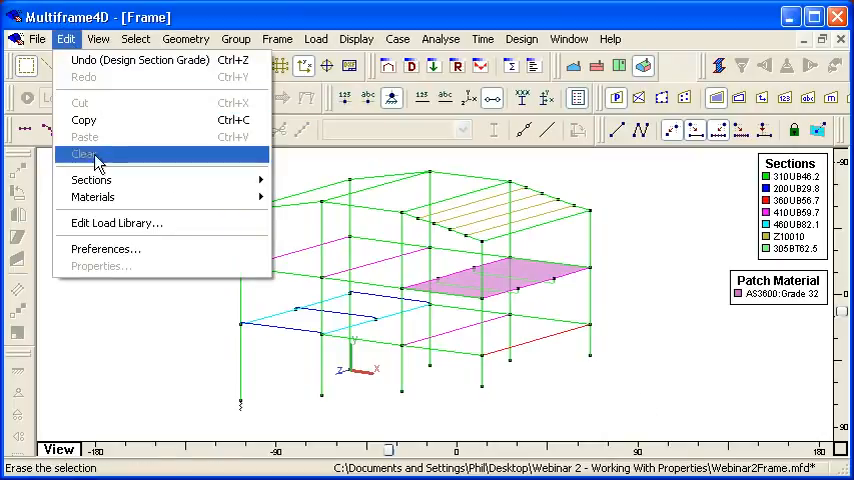
pyautogui.moveTo(92, 180)
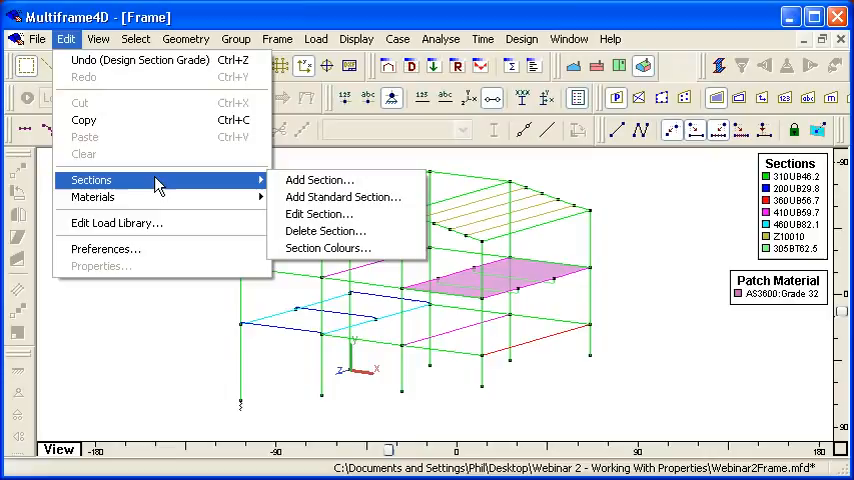
pyautogui.moveTo(344, 196)
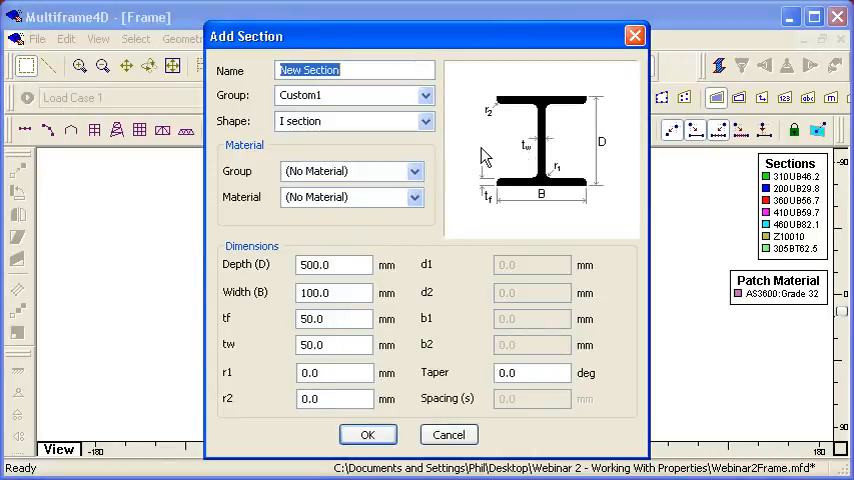
pyautogui.moveTo(400, 452)
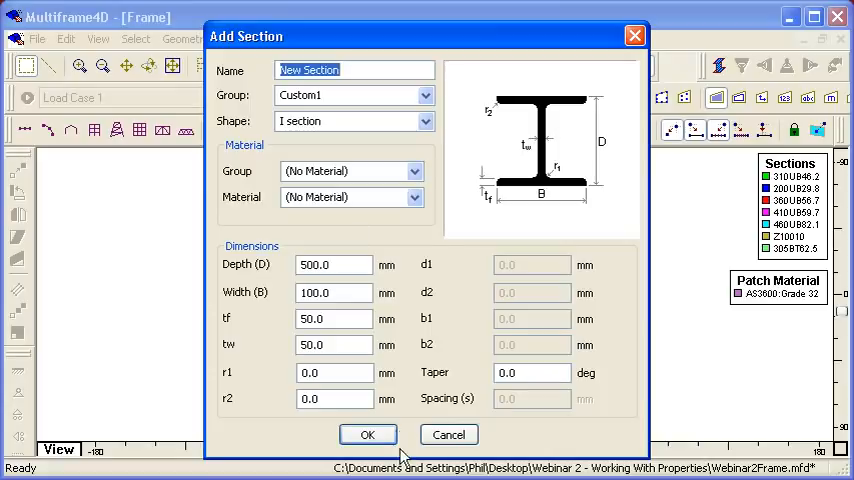
pyautogui.click(368, 434)
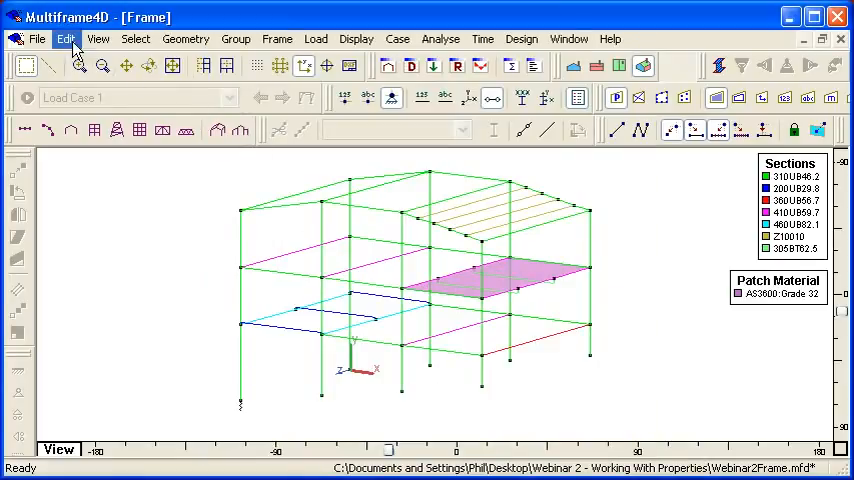
# - Add a new material named 'Concrete' with its type set to Concrete via Edit > Materials
pyautogui.click(66, 40)
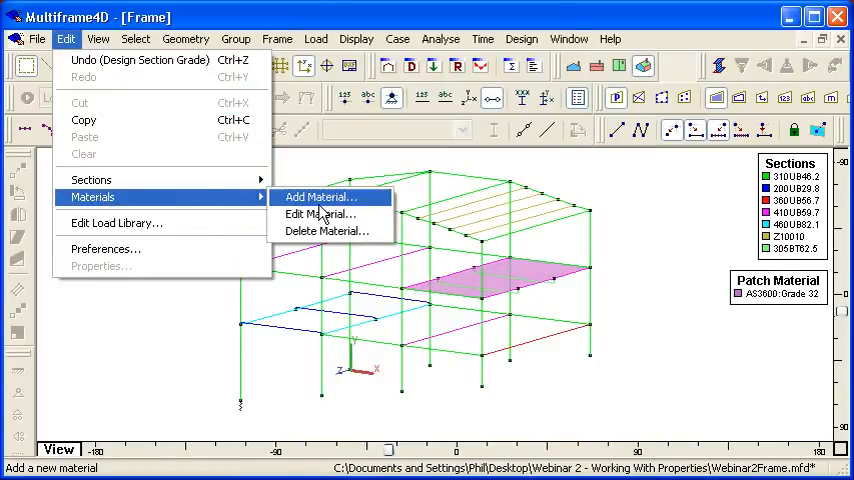
pyautogui.click(320, 196)
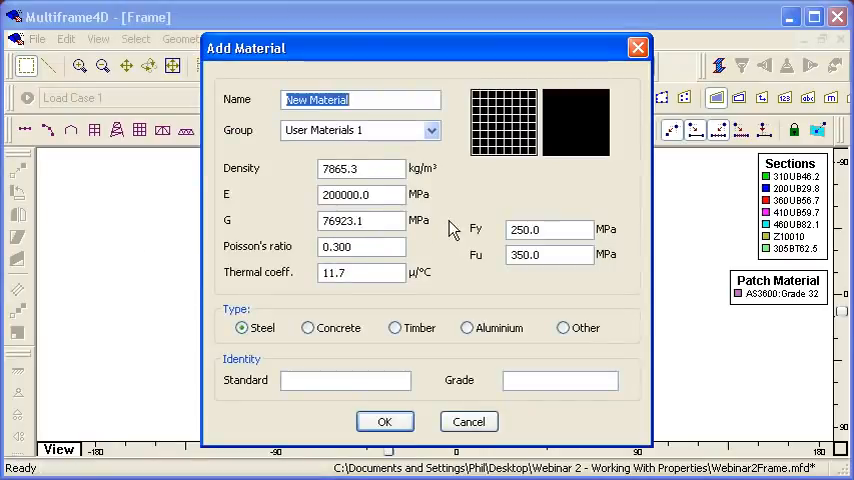
pyautogui.write('Conc')
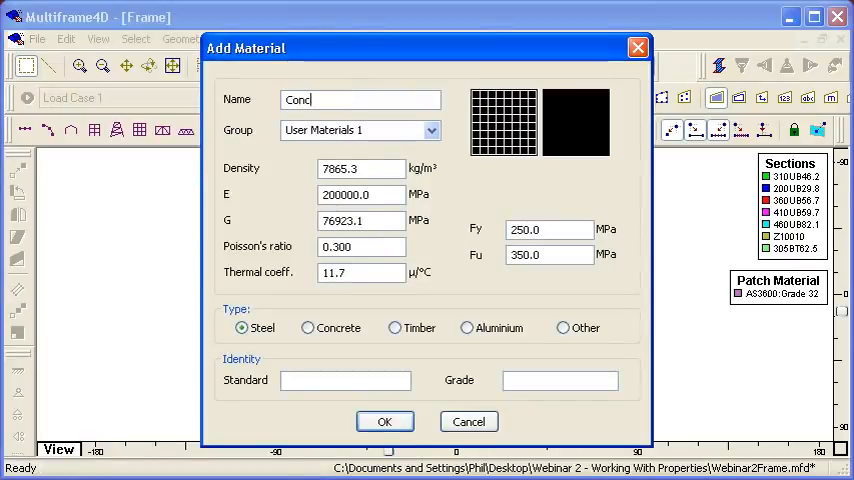
pyautogui.write('rete')
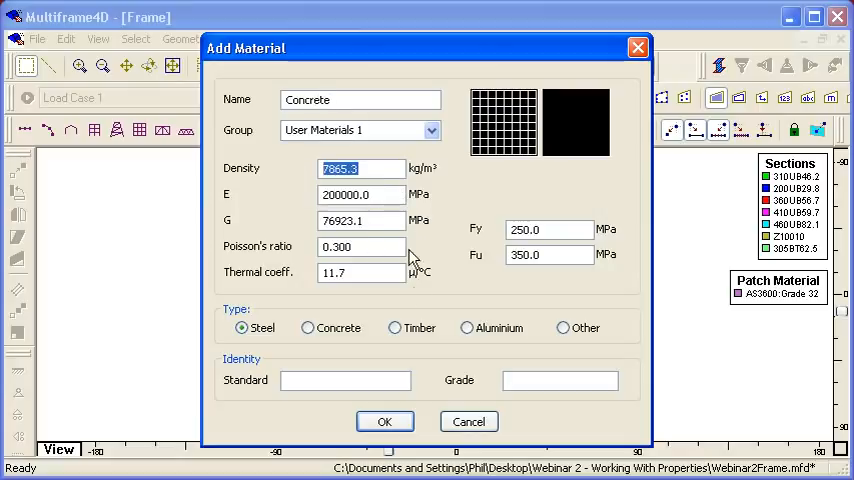
pyautogui.click(308, 328)
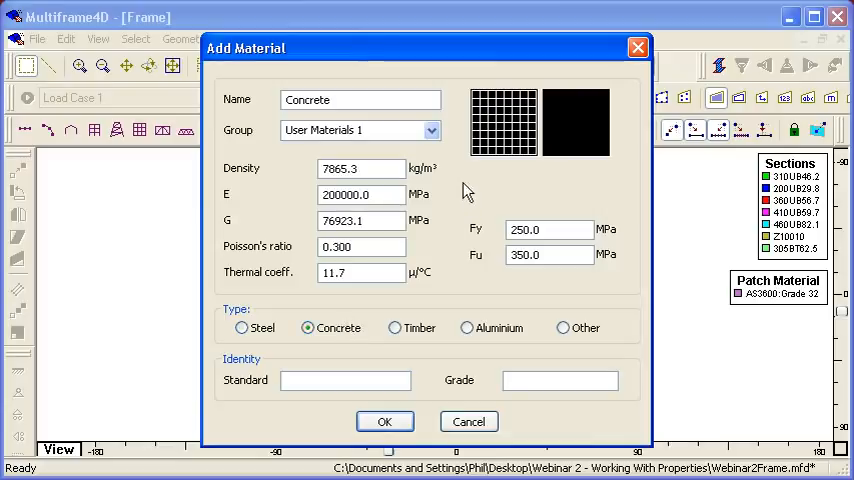